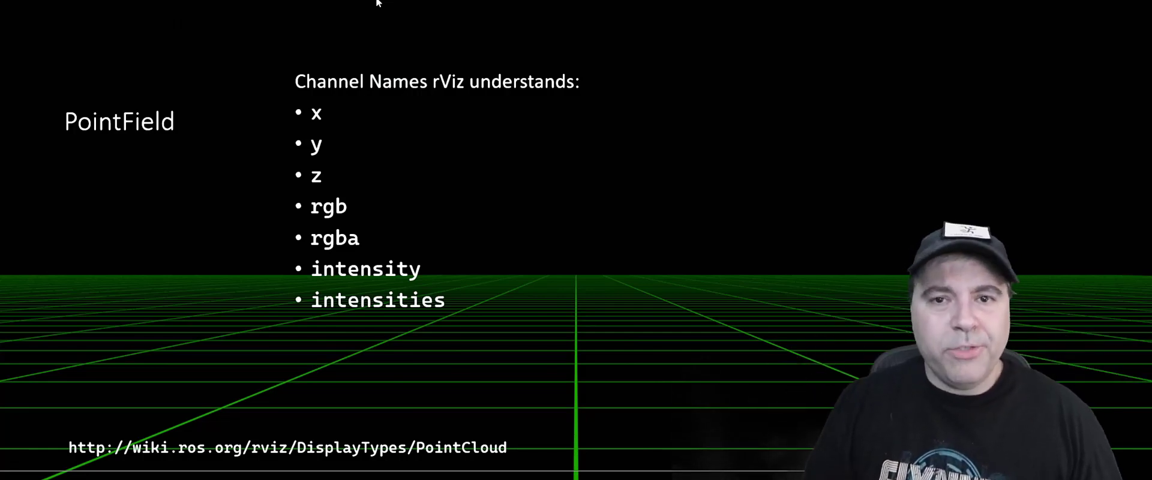
Reveal the package sources, hide the file tree and scroll main.cpp to initialize()'s parameters, ranging start and publishers
{"action": "key", "text": "Right"}
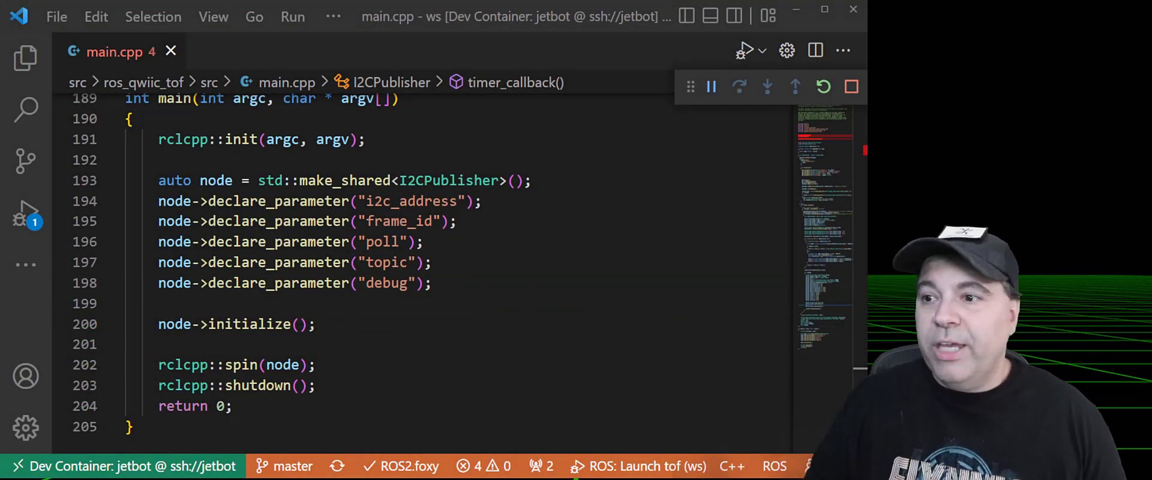
{"action": "left_click", "coordinate": [61, 282]}
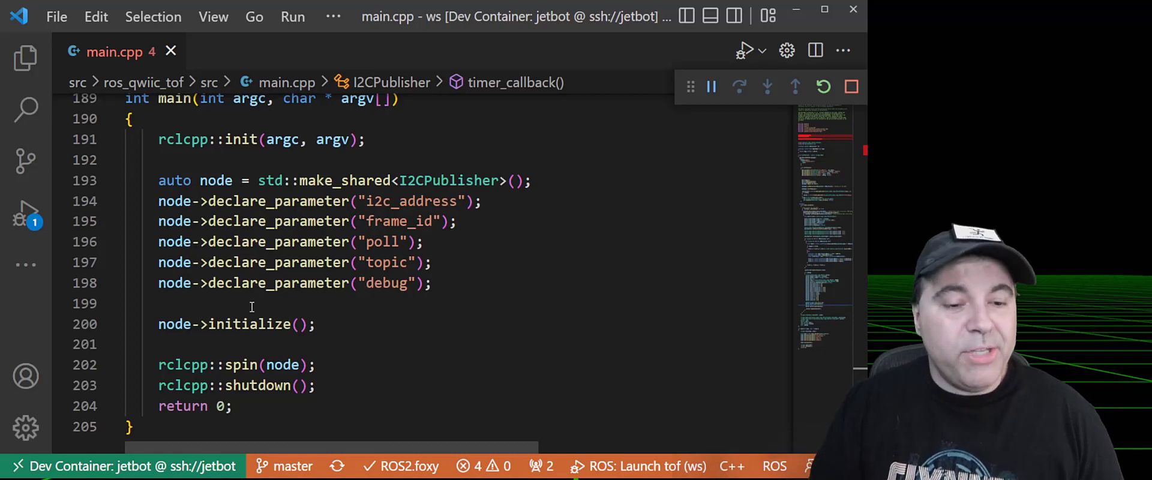
{"action": "mouse_move", "coordinate": [475, 274]}
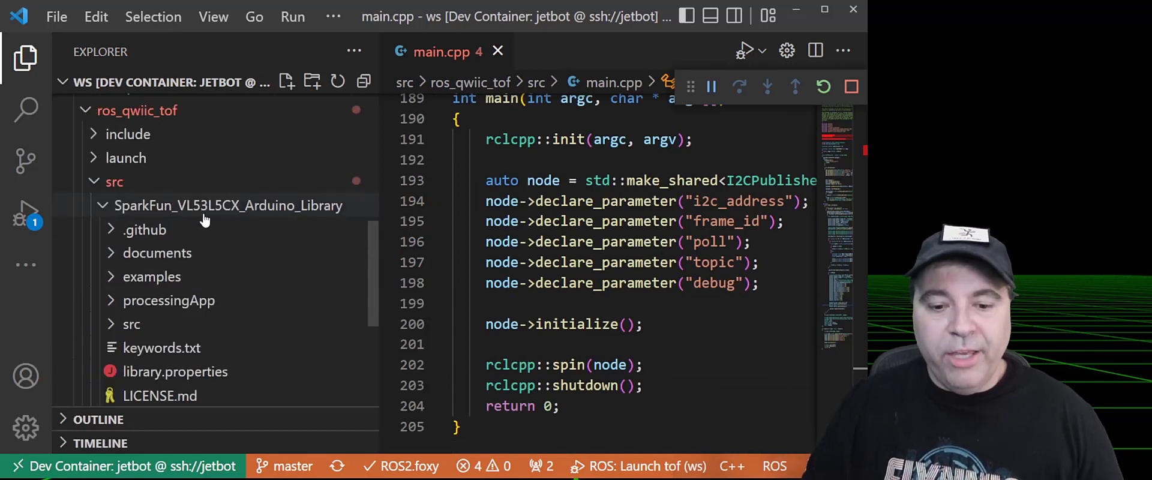
{"action": "mouse_move", "coordinate": [231, 220]}
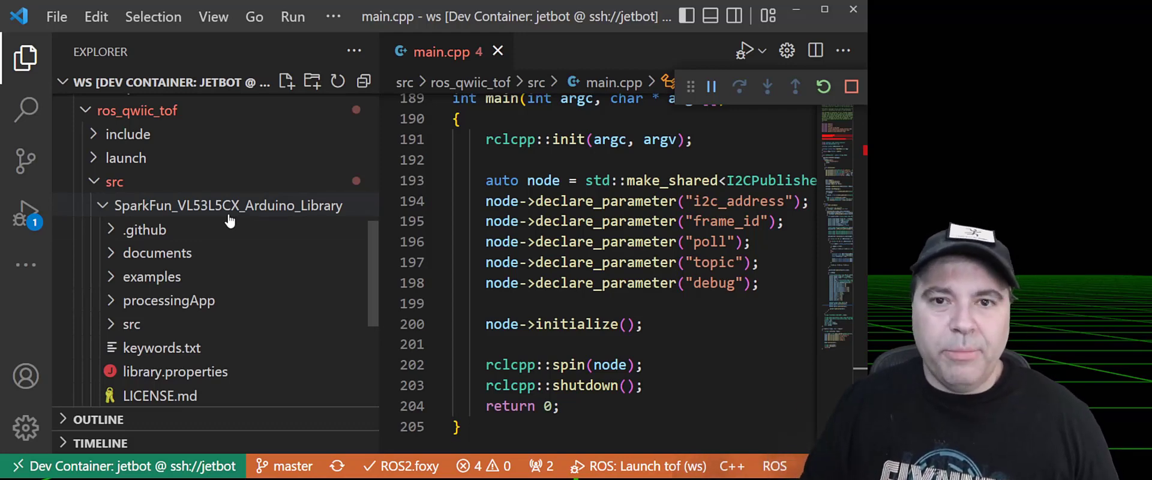
{"action": "key", "text": "ctrl+b"}
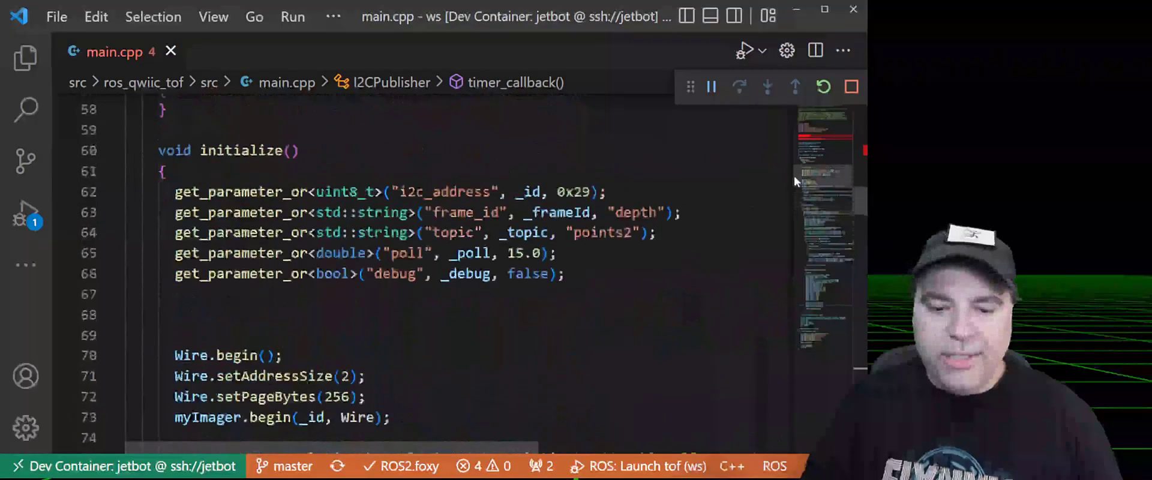
{"action": "scroll", "scroll_direction": "down", "scroll_amount": 3}
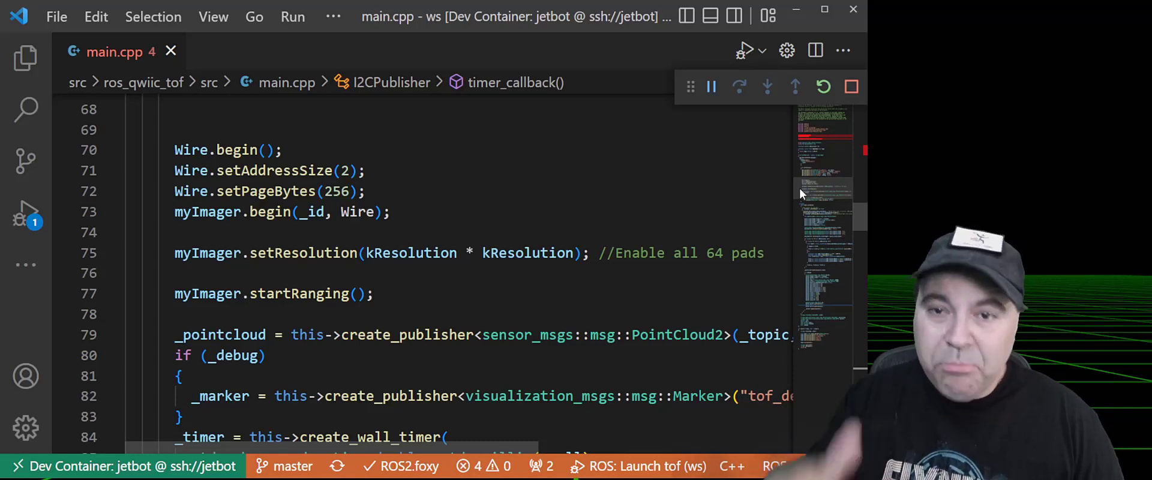
{"action": "mouse_move", "coordinate": [863, 324]}
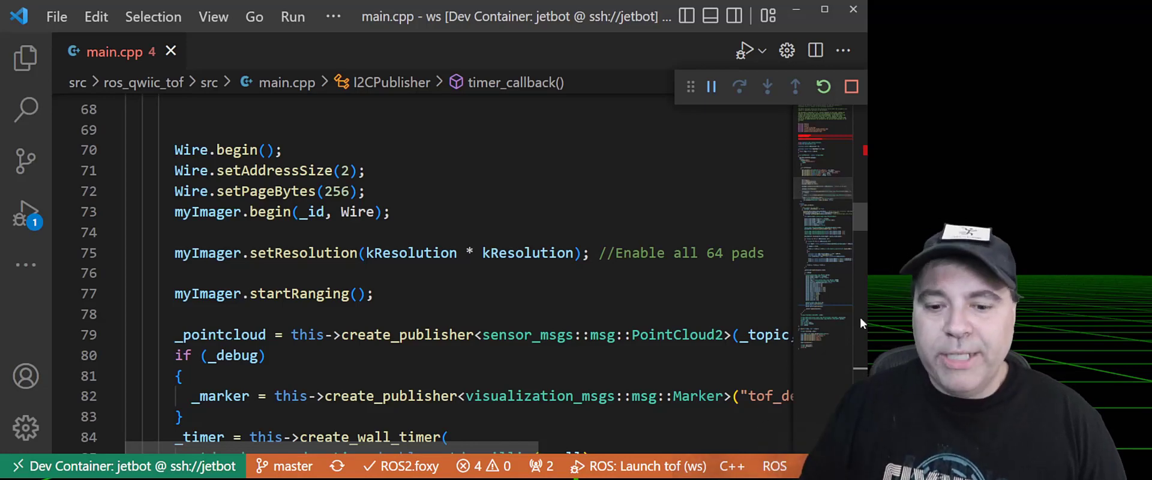
{"action": "scroll", "scroll_direction": "down", "scroll_amount": 3}
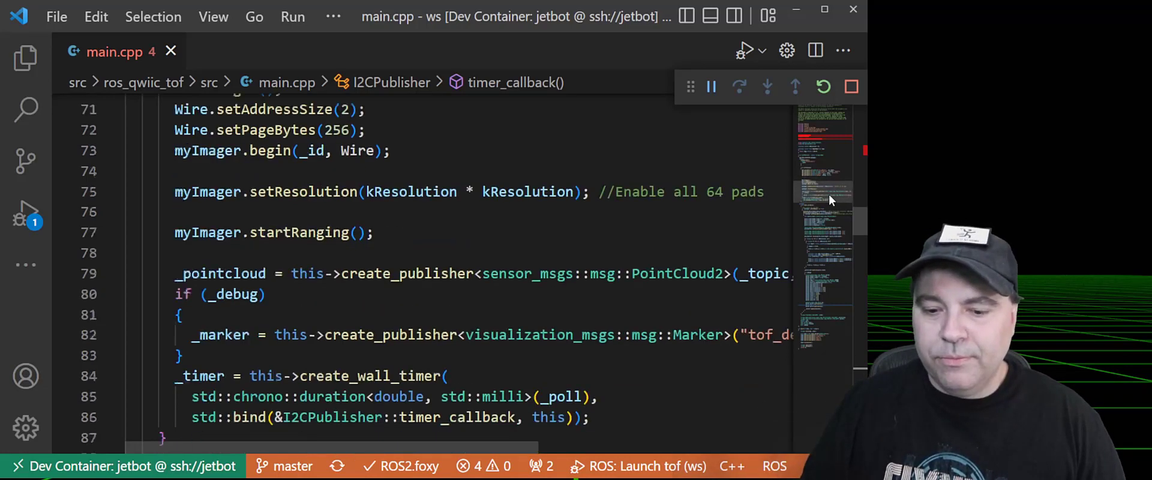
Scroll into timer_callback() showing data polling, the PointCloud2 header, xyz fields and resize
{"action": "scroll", "scroll_direction": "down", "scroll_amount": 3}
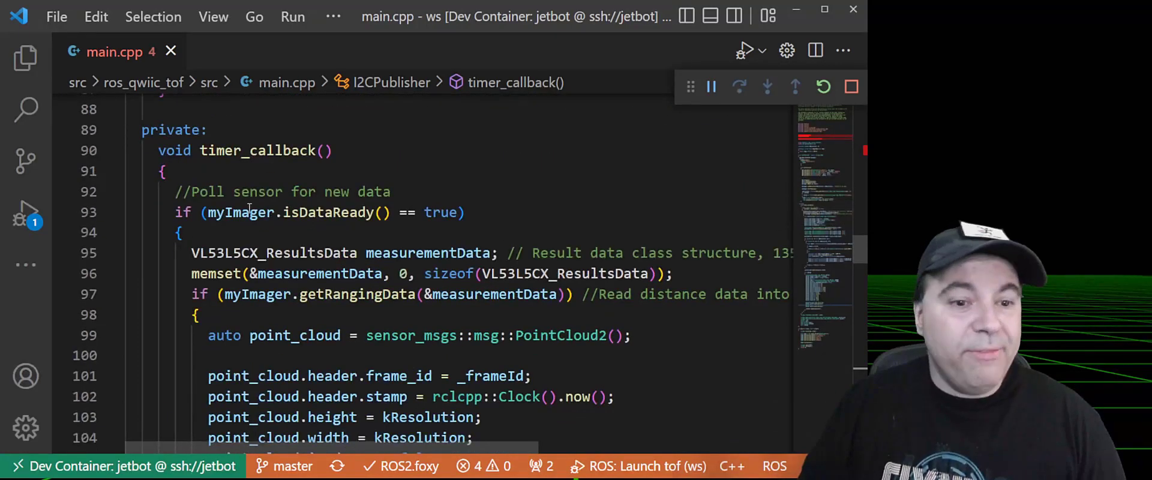
{"action": "mouse_move", "coordinate": [242, 213]}
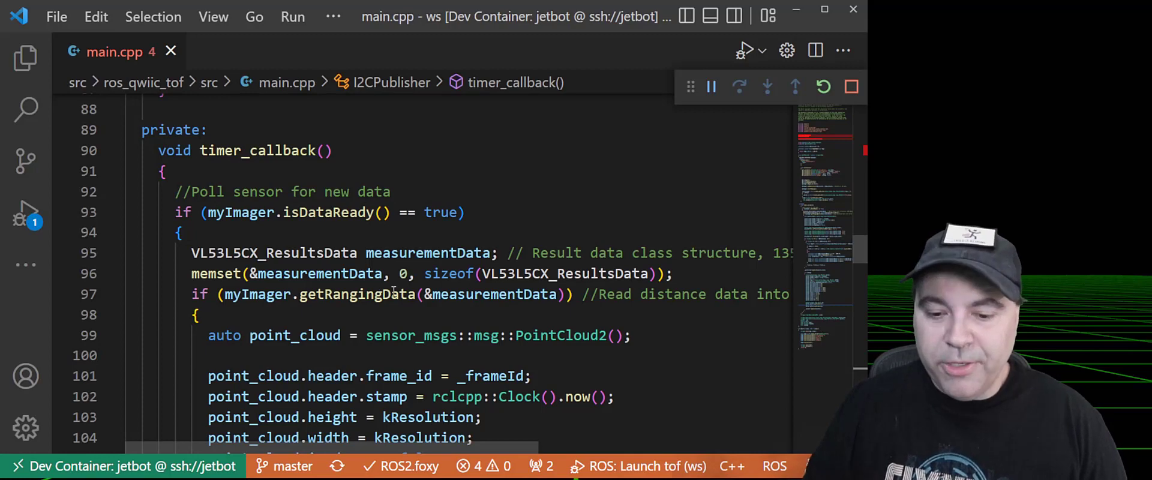
{"action": "scroll", "scroll_direction": "down", "scroll_amount": 3}
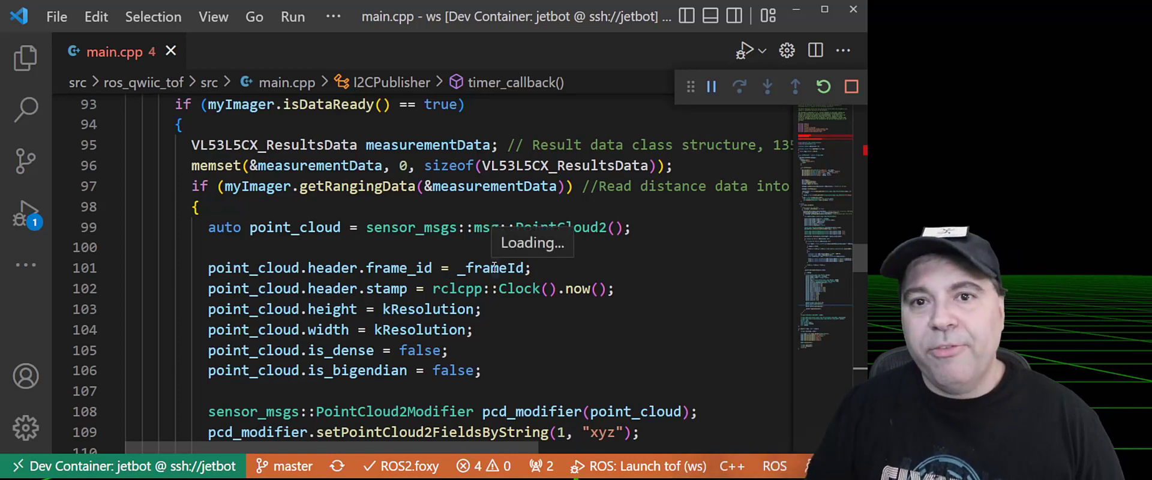
{"action": "mouse_move", "coordinate": [492, 268]}
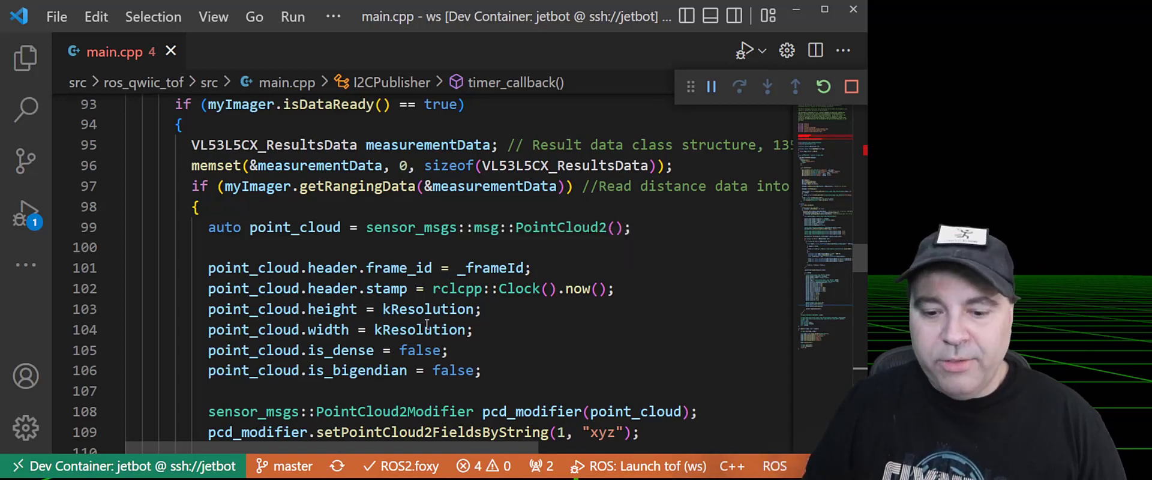
{"action": "scroll", "scroll_direction": "down", "scroll_amount": 3}
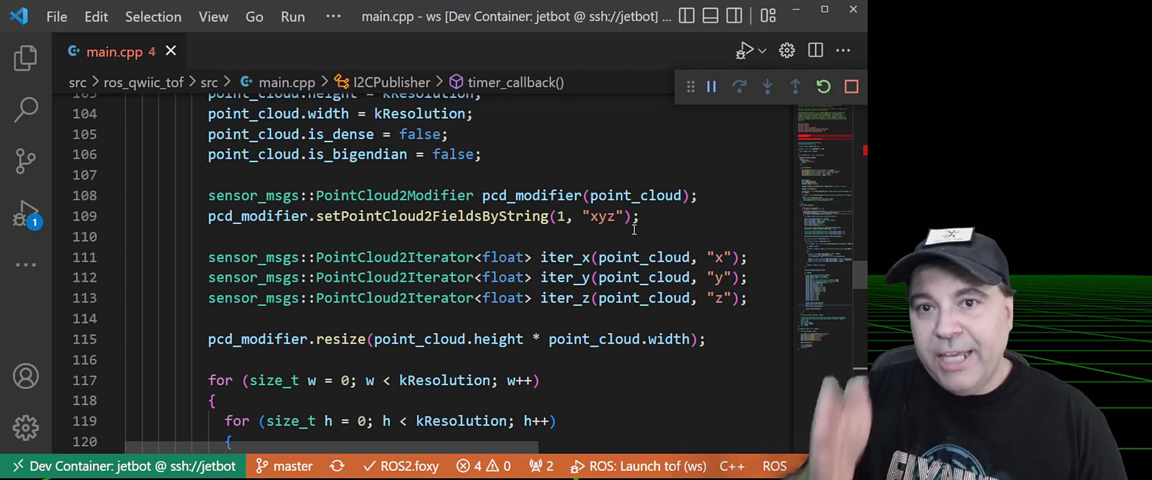
Scroll to the nested loops converting each zone's millimetre depth into iter_x, iter_y and iter_z points
{"action": "scroll", "scroll_direction": "down", "scroll_amount": 3}
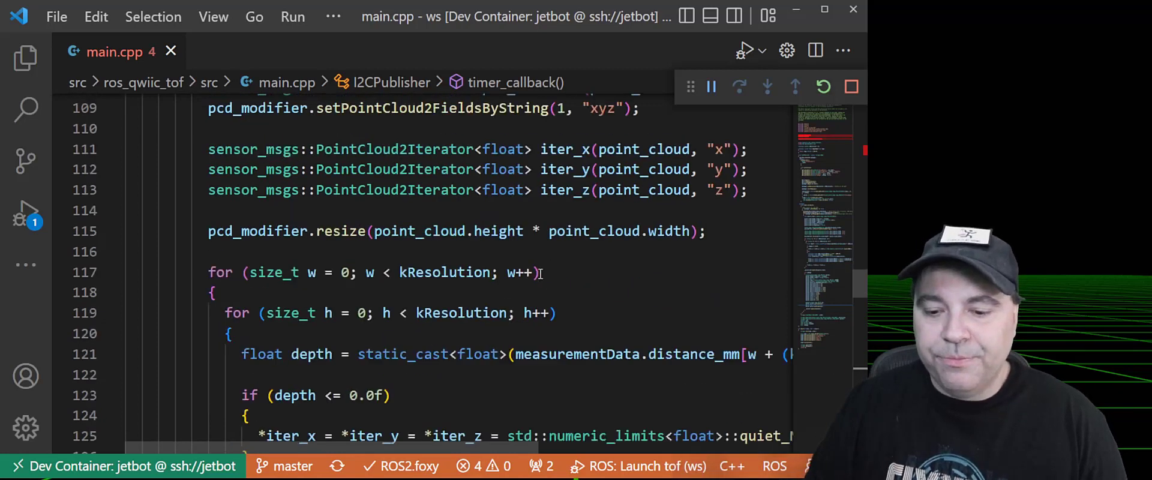
{"action": "scroll", "scroll_direction": "down", "scroll_amount": 3}
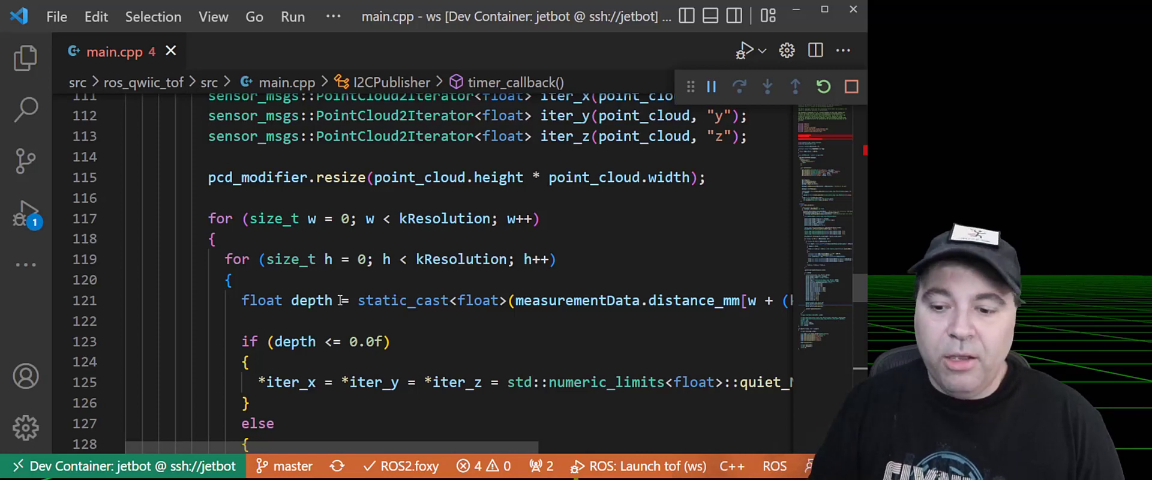
{"action": "scroll", "scroll_direction": "down", "scroll_amount": 3}
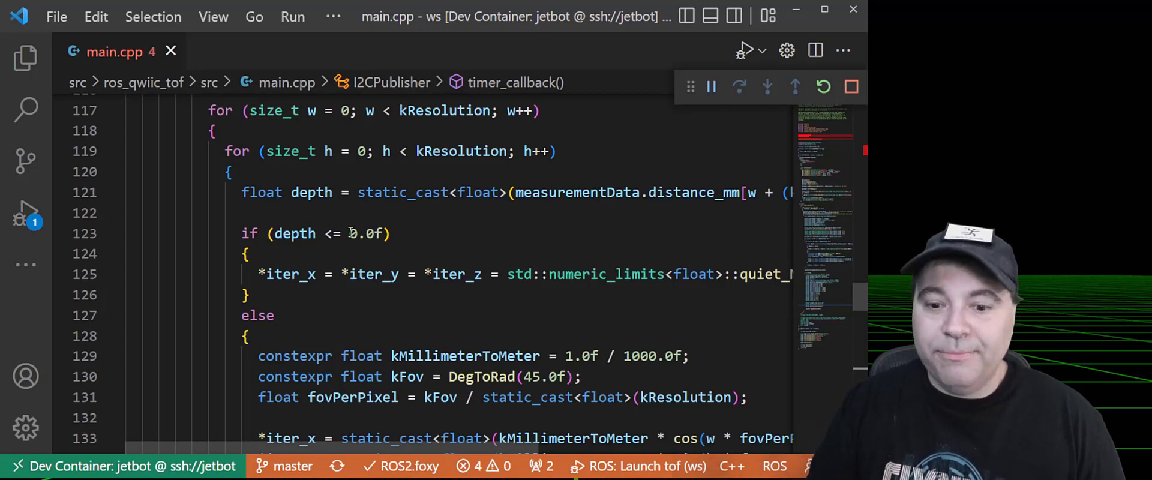
{"action": "scroll", "scroll_direction": "down", "scroll_amount": 3}
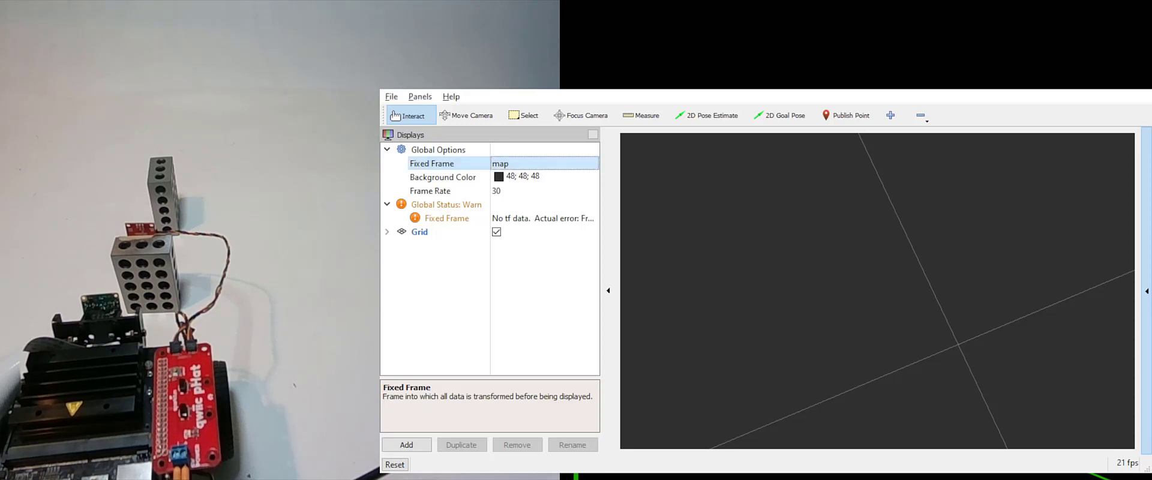
Add a PointCloud2 display from the /points2 topic via the By topic list
{"action": "left_click", "coordinate": [406, 444]}
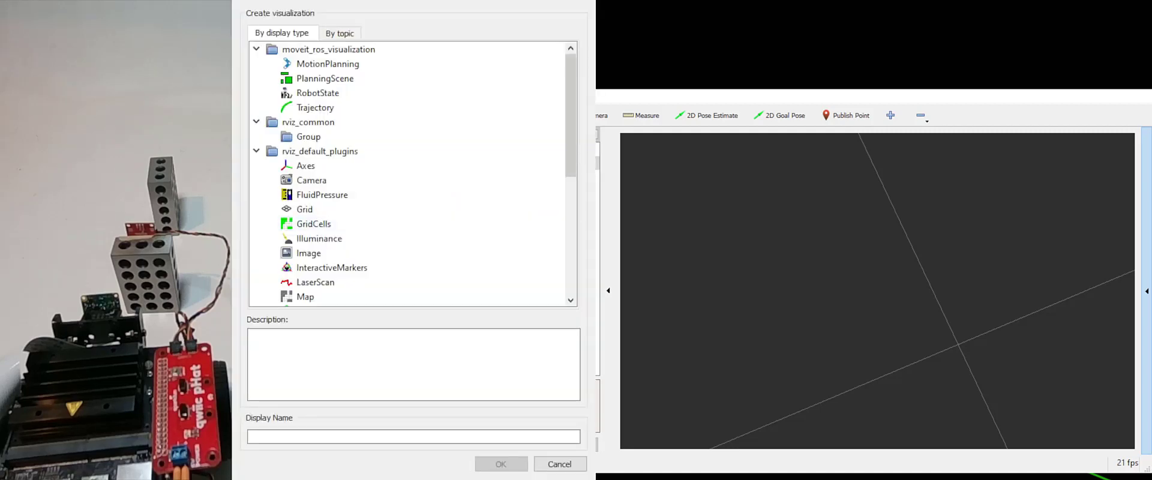
{"action": "left_click", "coordinate": [340, 32]}
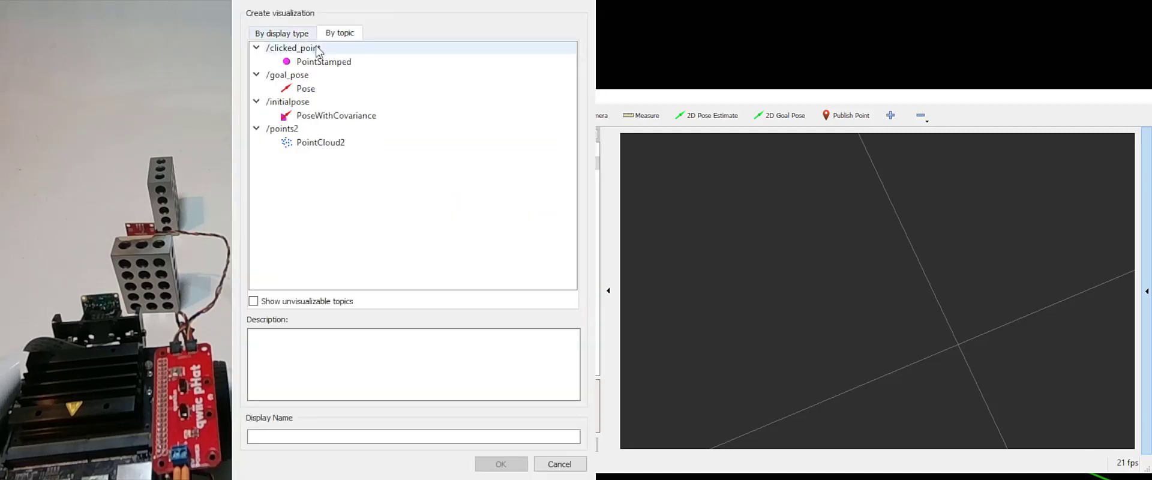
{"action": "left_click", "coordinate": [319, 142]}
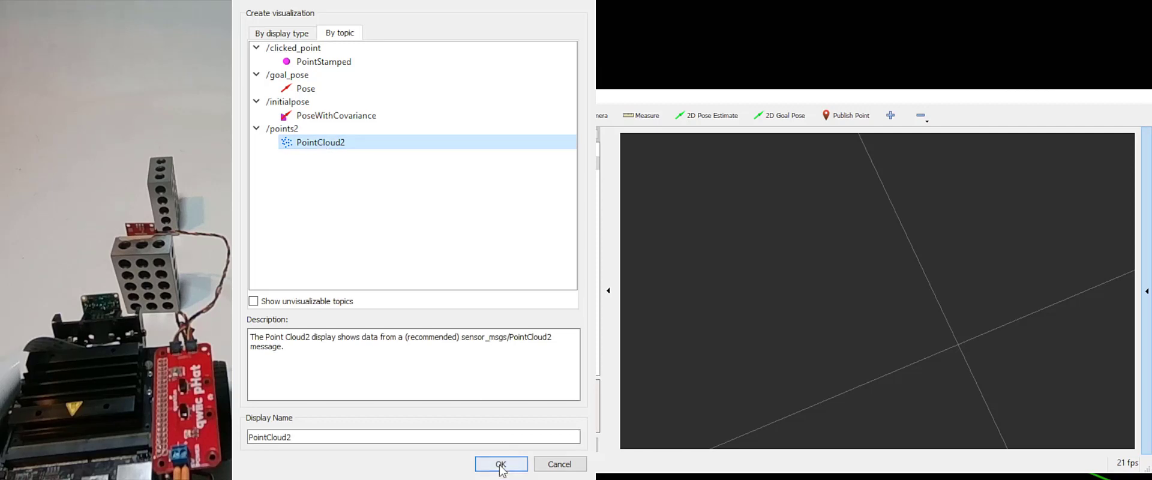
{"action": "left_click", "coordinate": [500, 464]}
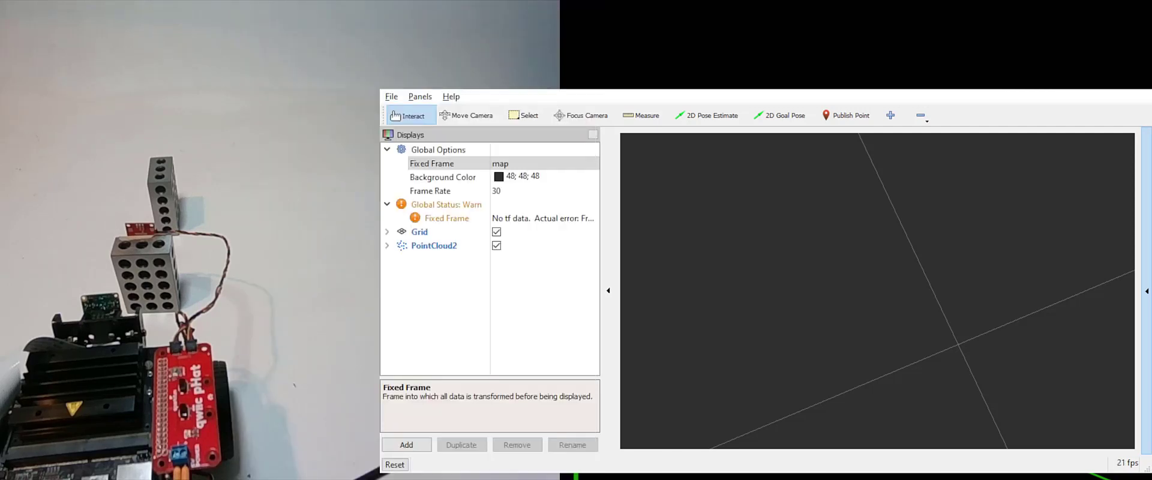
{"action": "mouse_move", "coordinate": [890, 306]}
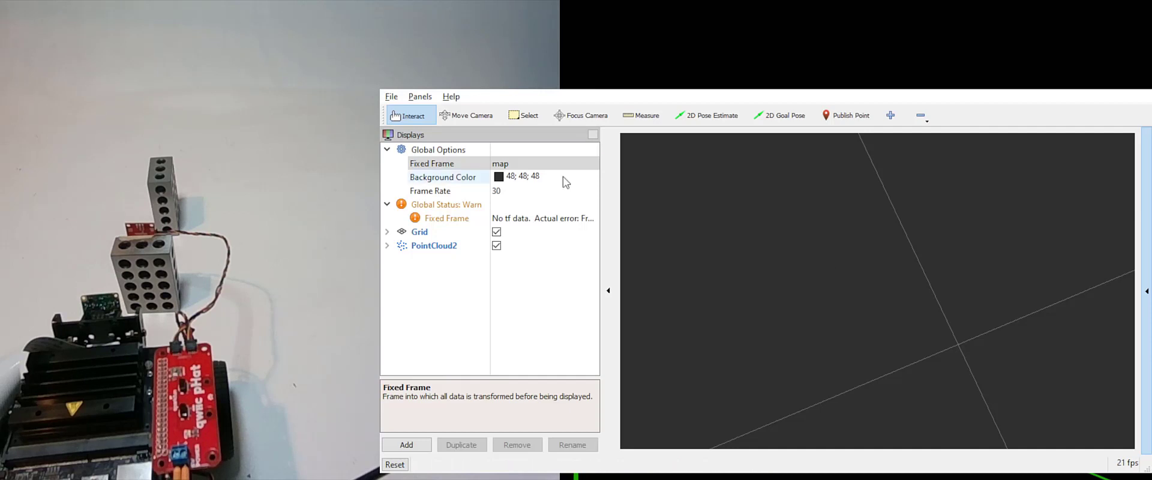
Set the Fixed Frame to depth and colour the point cloud by Z with the AxisColor transformer
{"action": "left_click", "coordinate": [543, 163]}
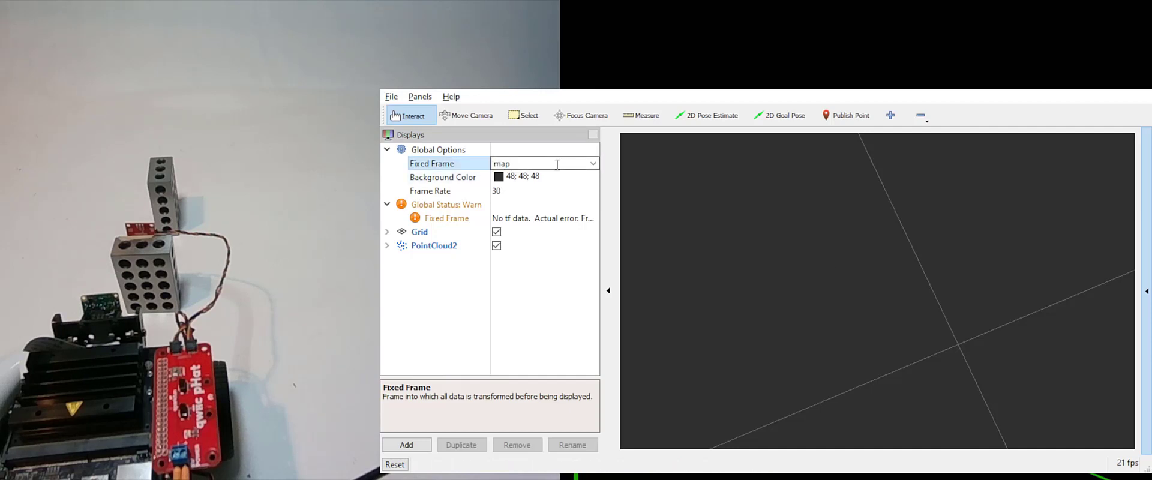
{"action": "type", "text": "dep"}
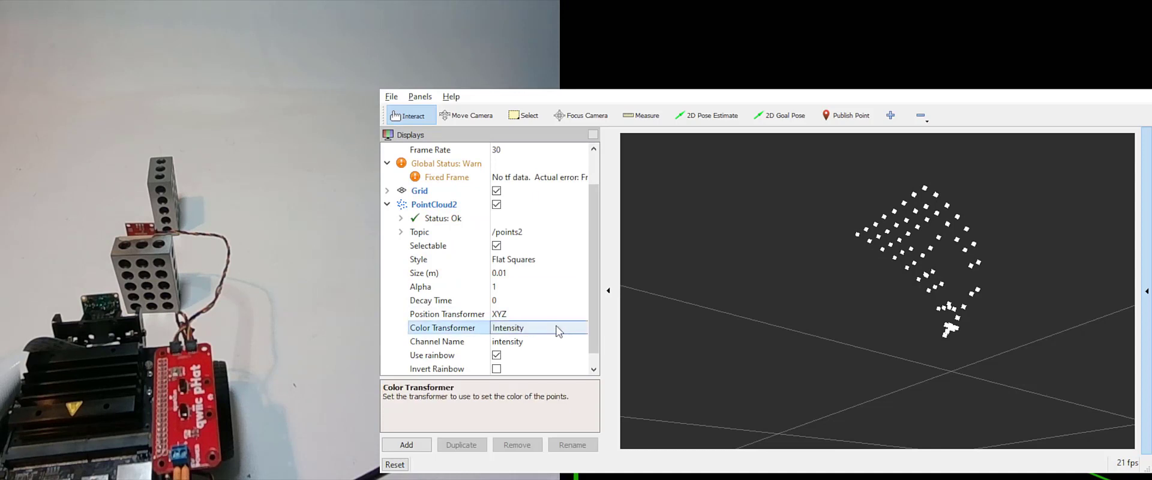
{"action": "left_click", "coordinate": [538, 328]}
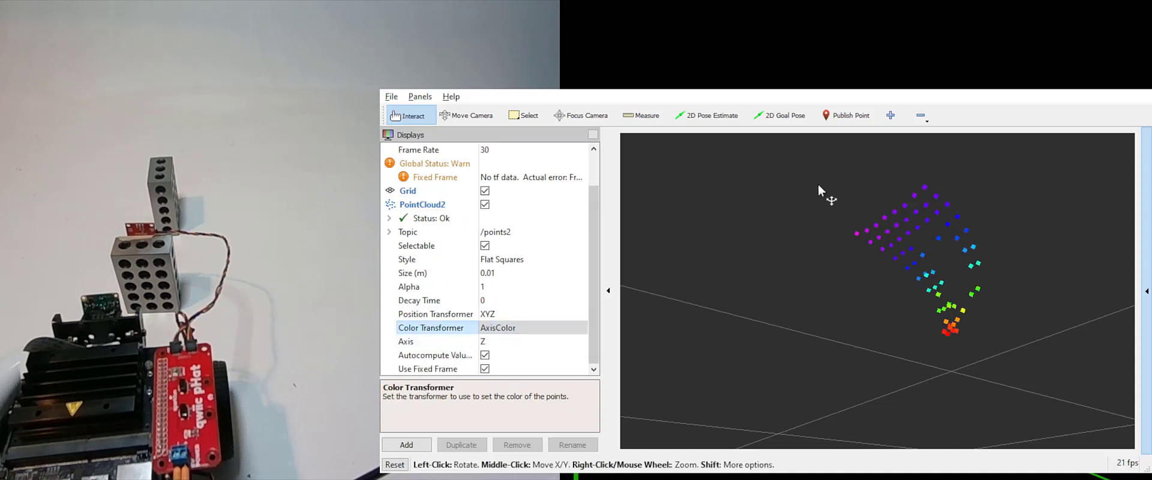